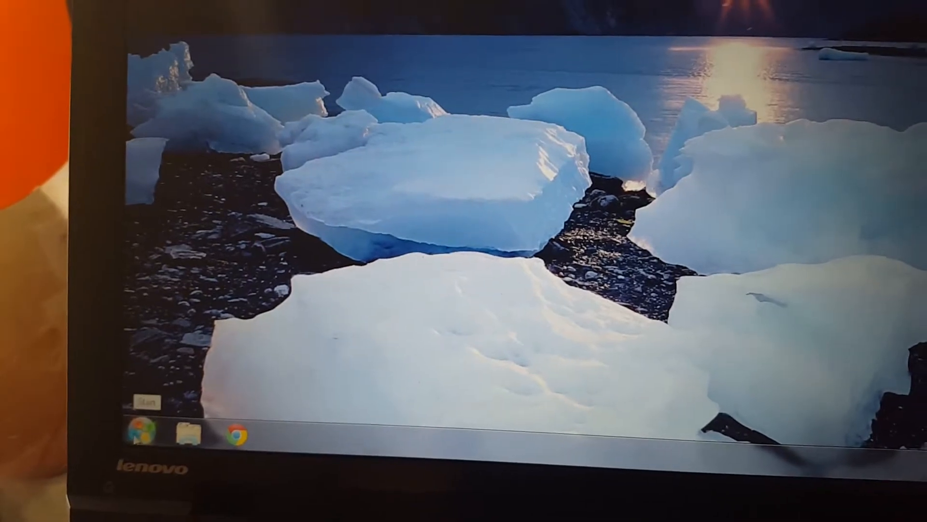
Step: Launch Registry Editor by searching 'regedit' from the Start menu
{"action": "left_click", "coordinate": [141, 426]}
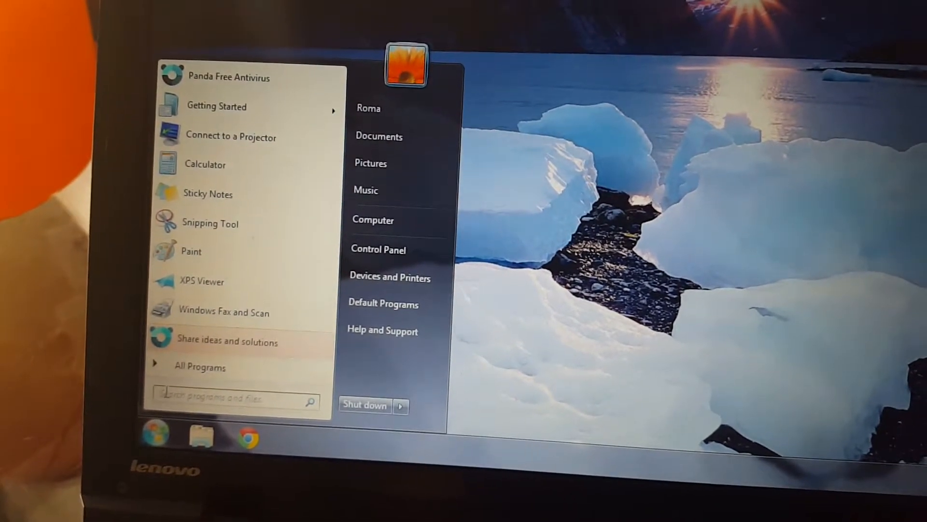
{"action": "type", "text": "re"}
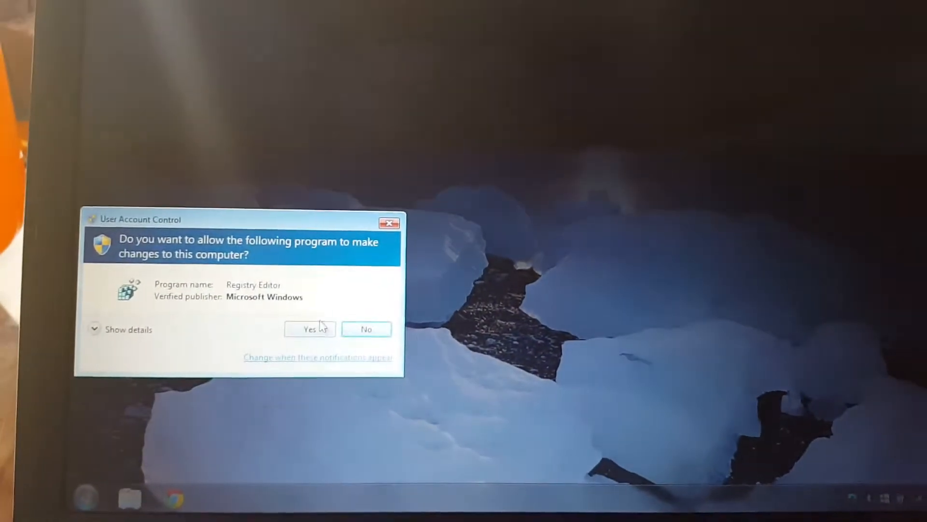
Step: Allow Registry Editor to make changes in the UAC prompt
{"action": "left_click", "coordinate": [309, 329]}
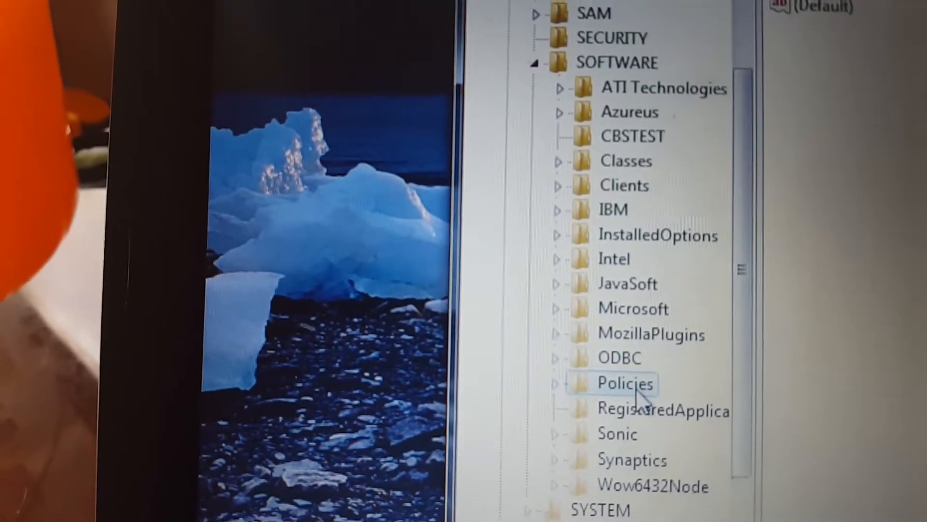
Step: Expand the Policies key under HKEY_LOCAL_MACHINE\SOFTWARE to reveal its subkeys
{"action": "left_click", "coordinate": [554, 383]}
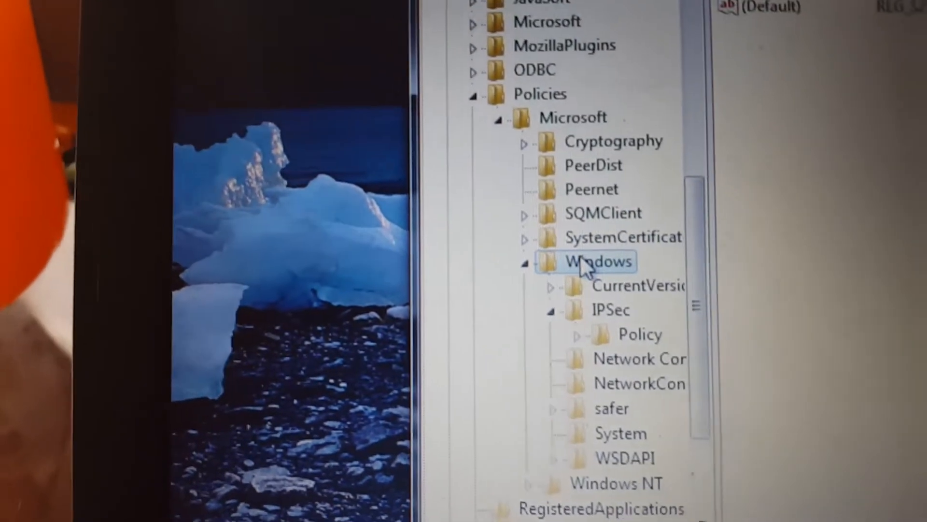
Step: Create a new subkey named Gwx under Policies\Microsoft\Windows
{"action": "right_click", "coordinate": [599, 262]}
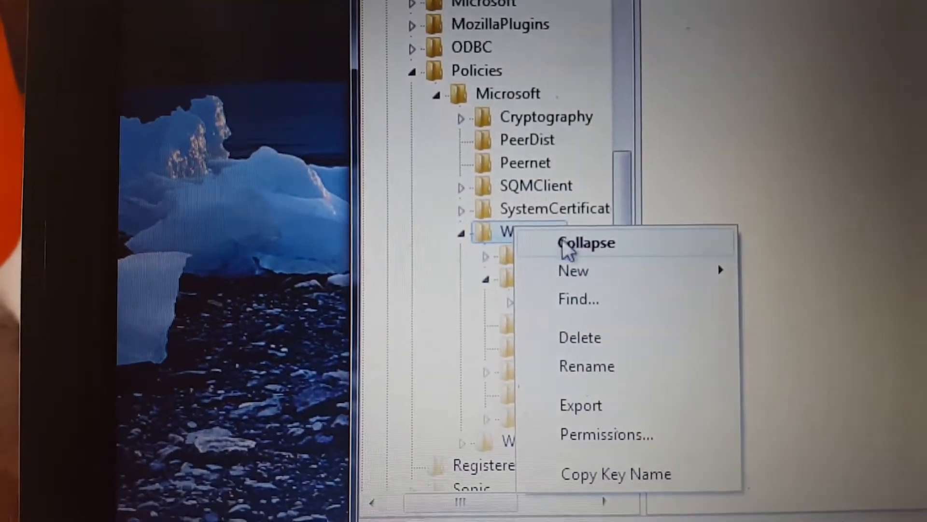
{"action": "mouse_move", "coordinate": [573, 271]}
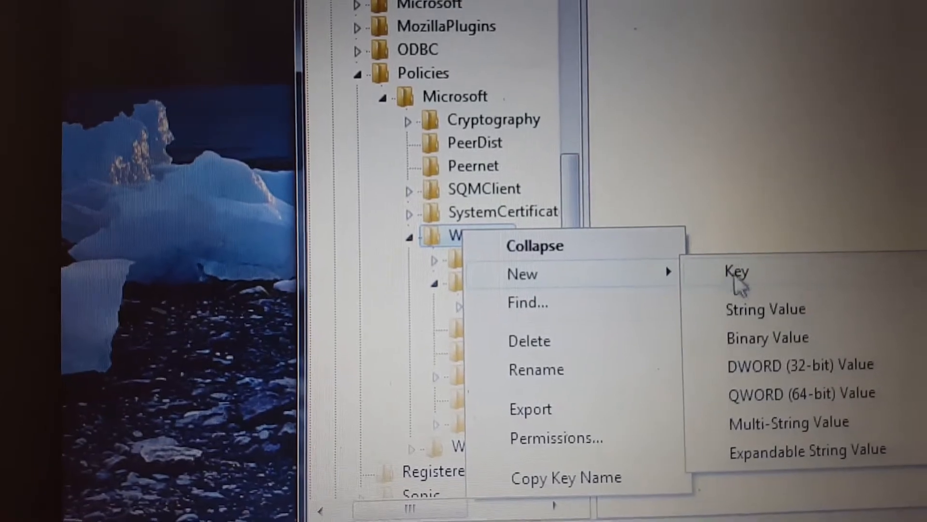
{"action": "left_click", "coordinate": [736, 271]}
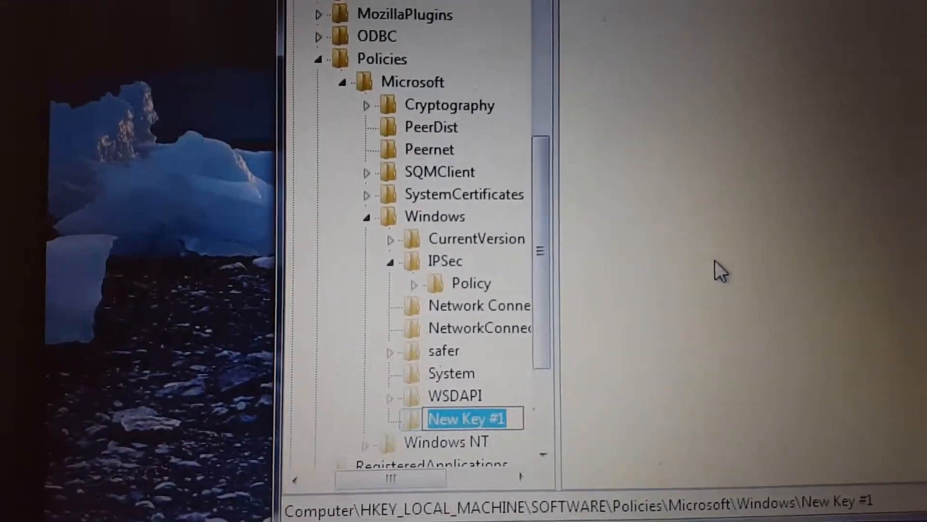
{"action": "type", "text": "Gwx"}
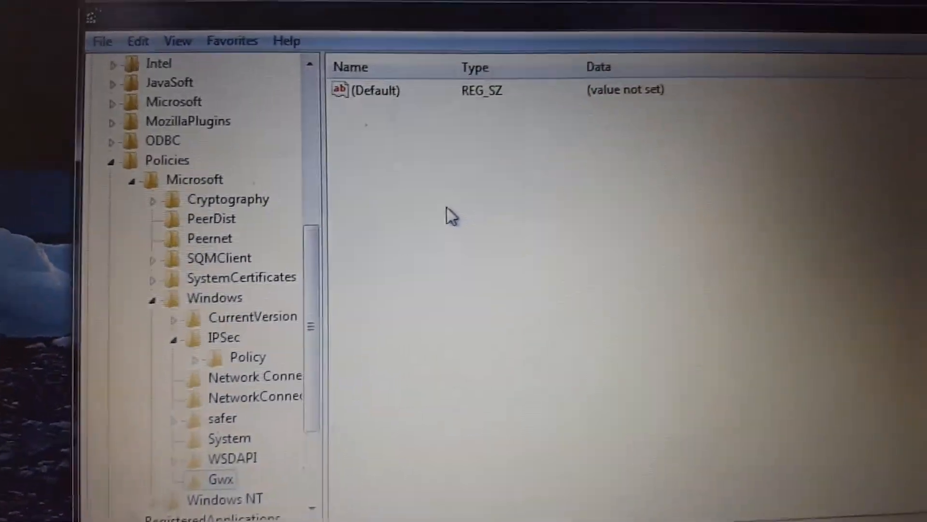
Step: Add a DWORD (32-bit) value named DisableGwx inside the Gwx key
{"action": "right_click", "coordinate": [449, 215]}
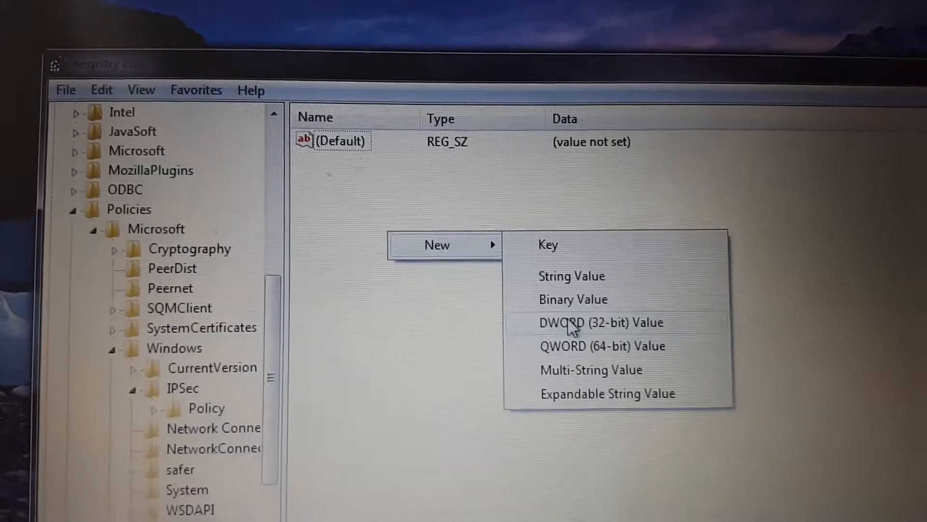
{"action": "left_click", "coordinate": [600, 322]}
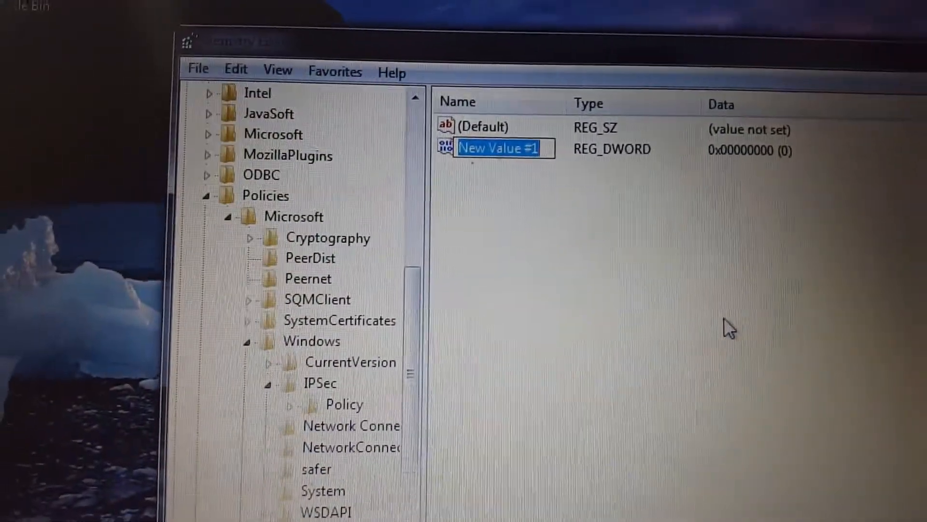
{"action": "type", "text": "Disa"}
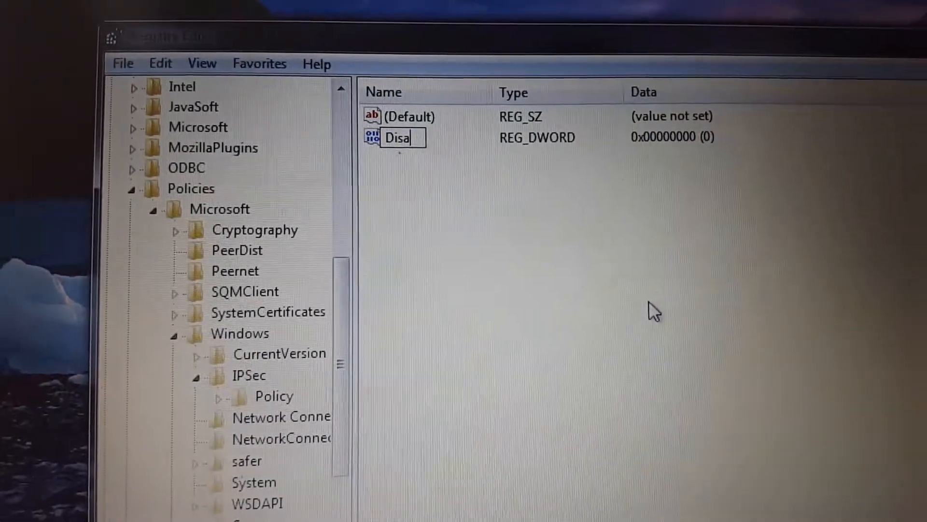
{"action": "type", "text": "blre"}
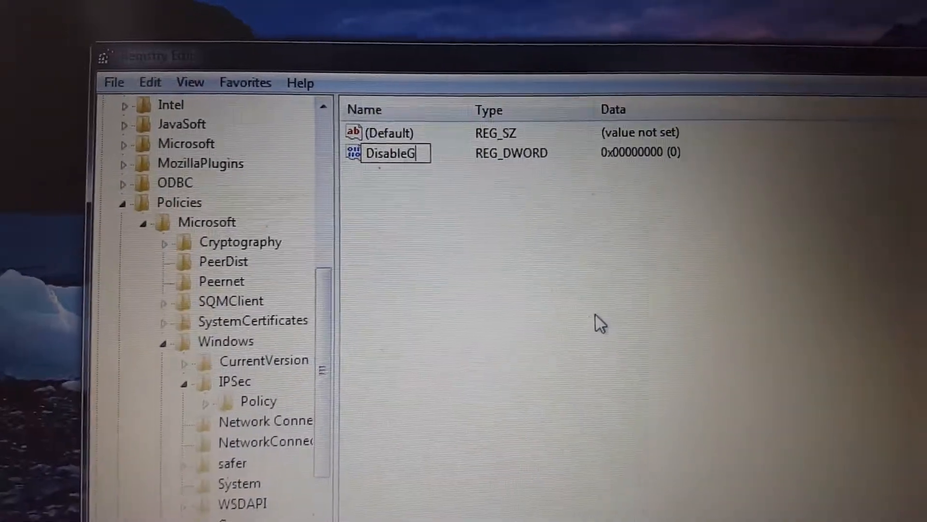
{"action": "type", "text": "wx"}
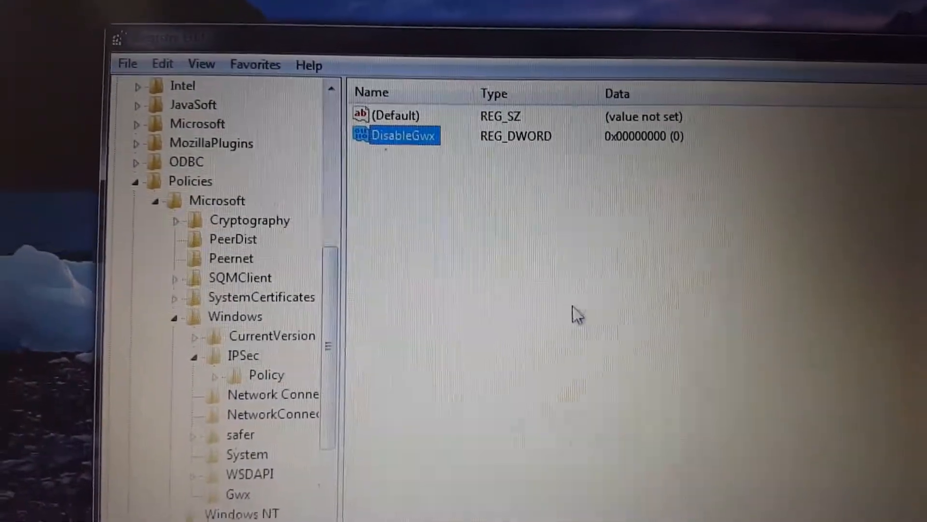
Step: Modify DisableGwx so its value data is 1
{"action": "right_click", "coordinate": [404, 135]}
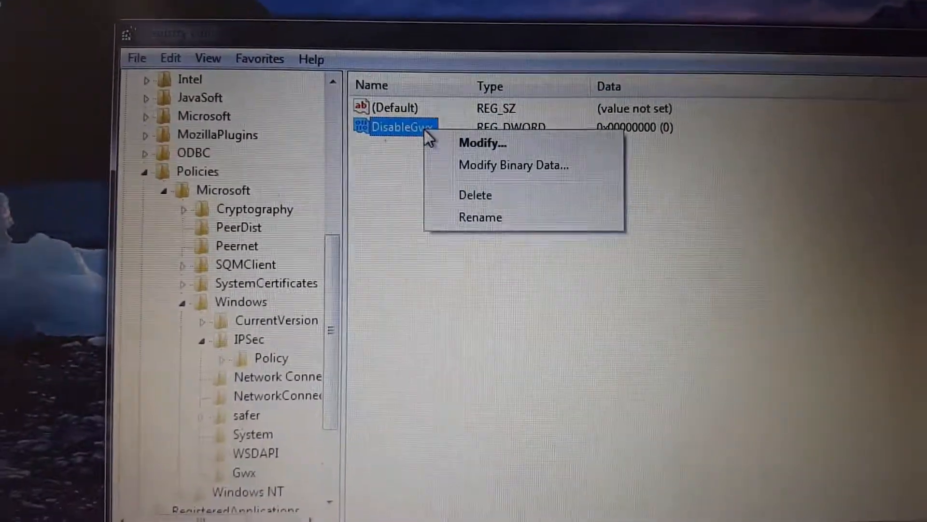
{"action": "left_click", "coordinate": [482, 143]}
{"action": "type", "text": "1"}
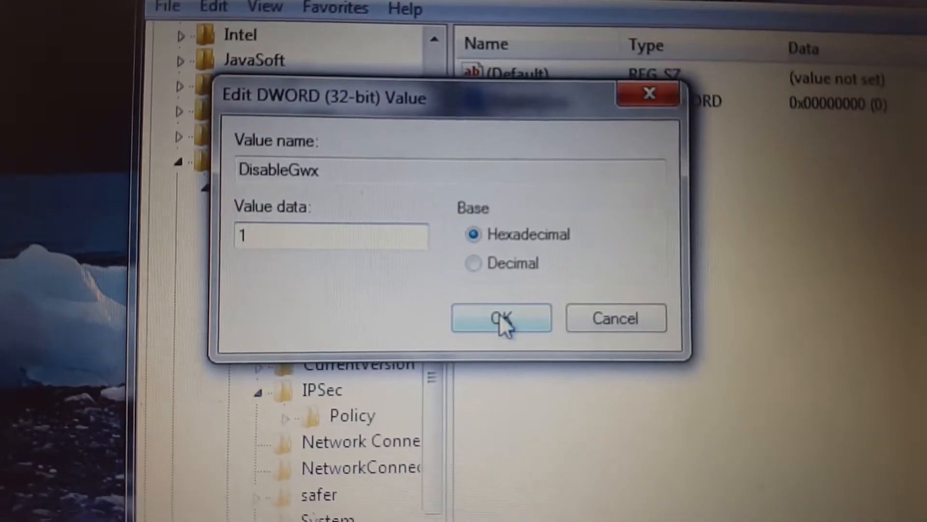
{"action": "left_click", "coordinate": [501, 318]}
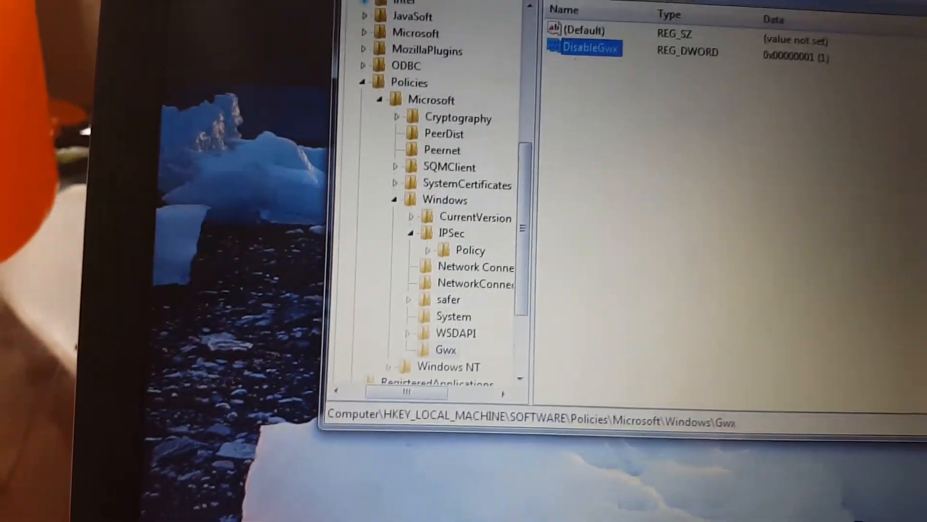
Step: Exit Registry Editor via File > Exit, returning to the desktop
{"action": "left_click", "coordinate": [310, 52]}
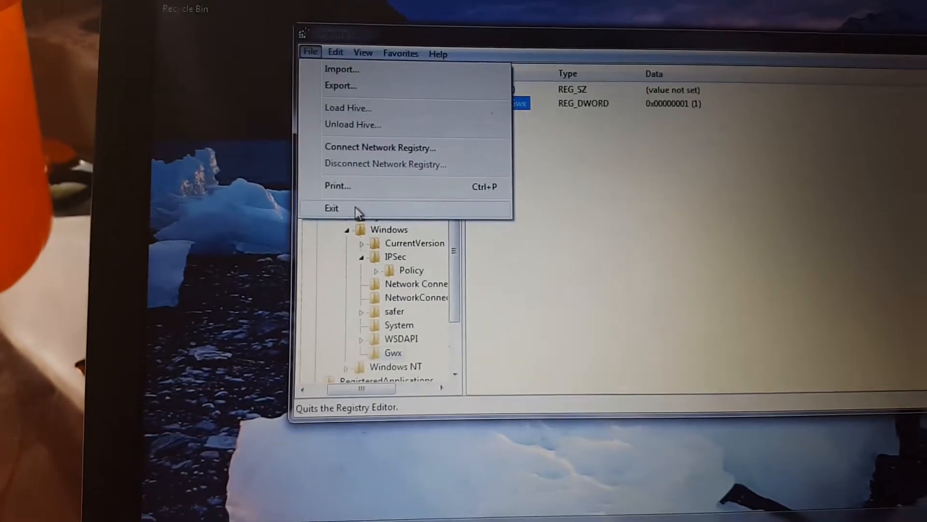
{"action": "left_click", "coordinate": [331, 207]}
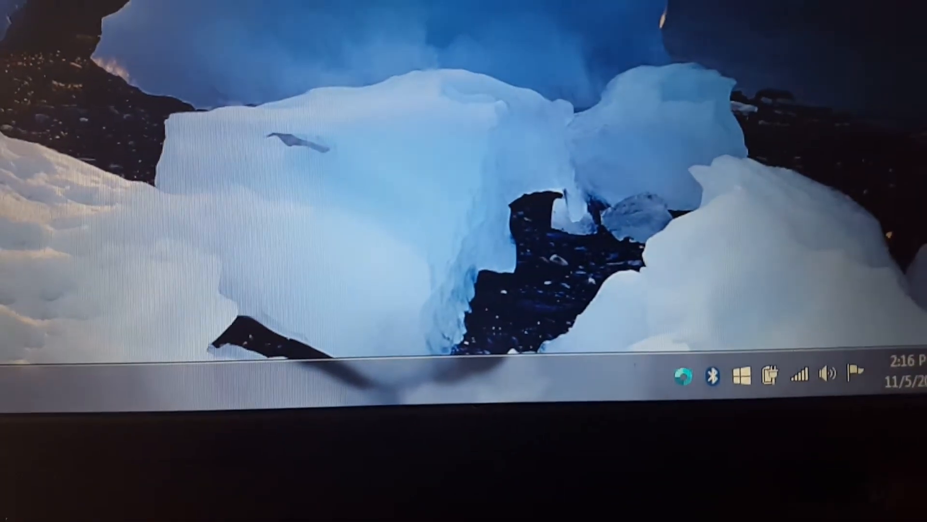